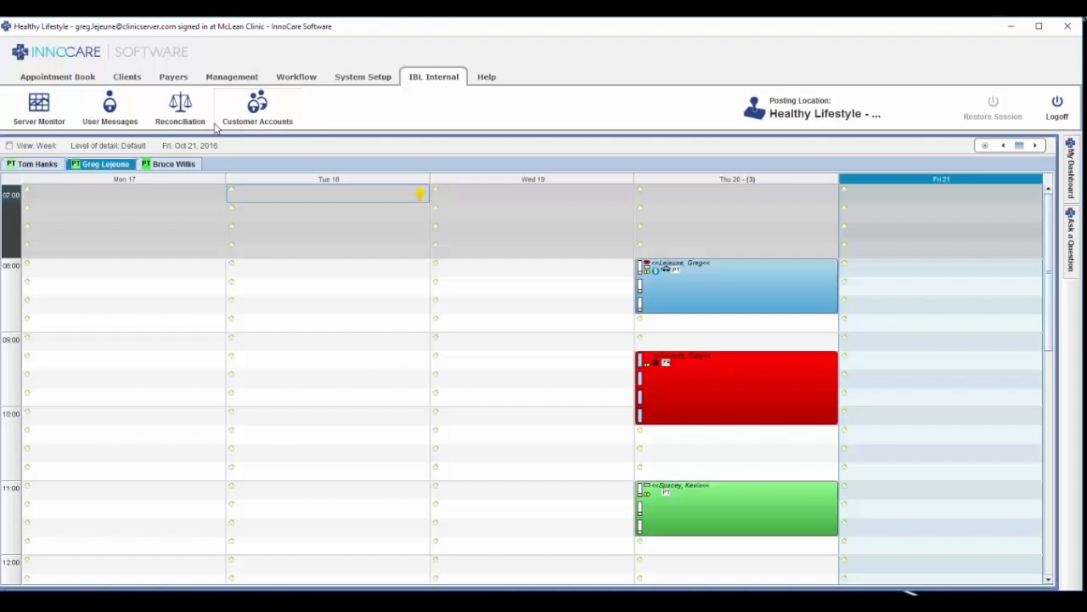
# - Show the Appointment Book tools and the Oct 17–21 week view
pyautogui.click(57, 76)
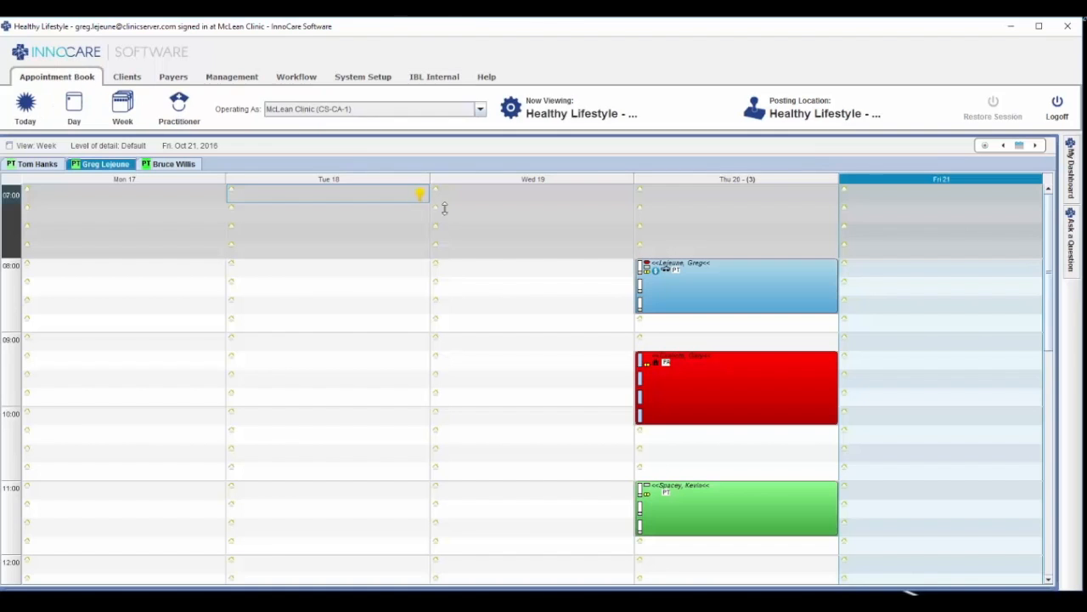
pyautogui.click(533, 268)
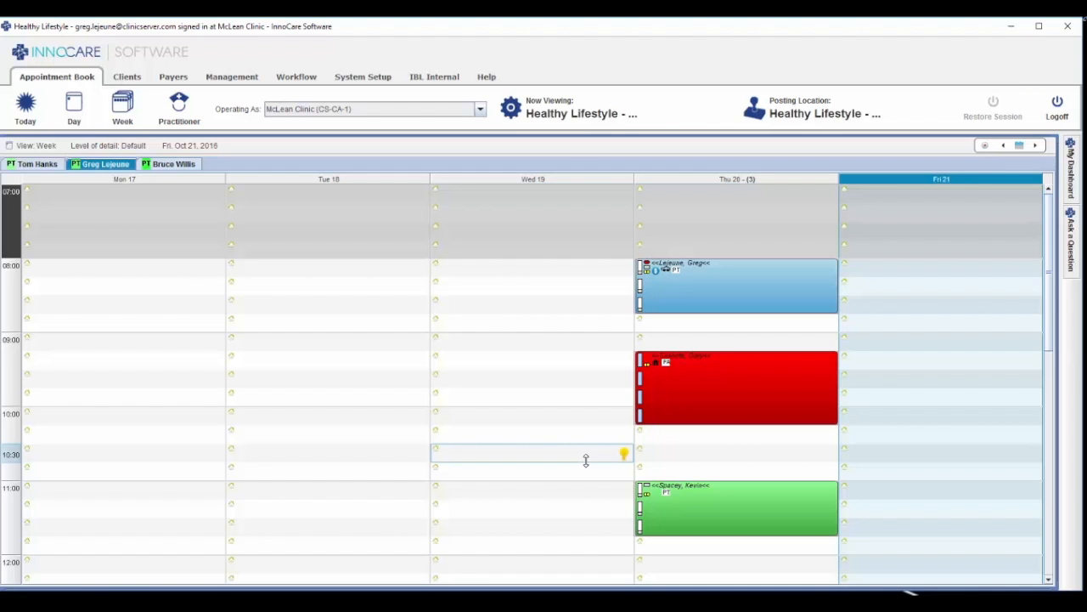
# - Start a Tom Hanks appointment in the Wednesday 10/19 8:00 slot
pyautogui.click(36, 164)
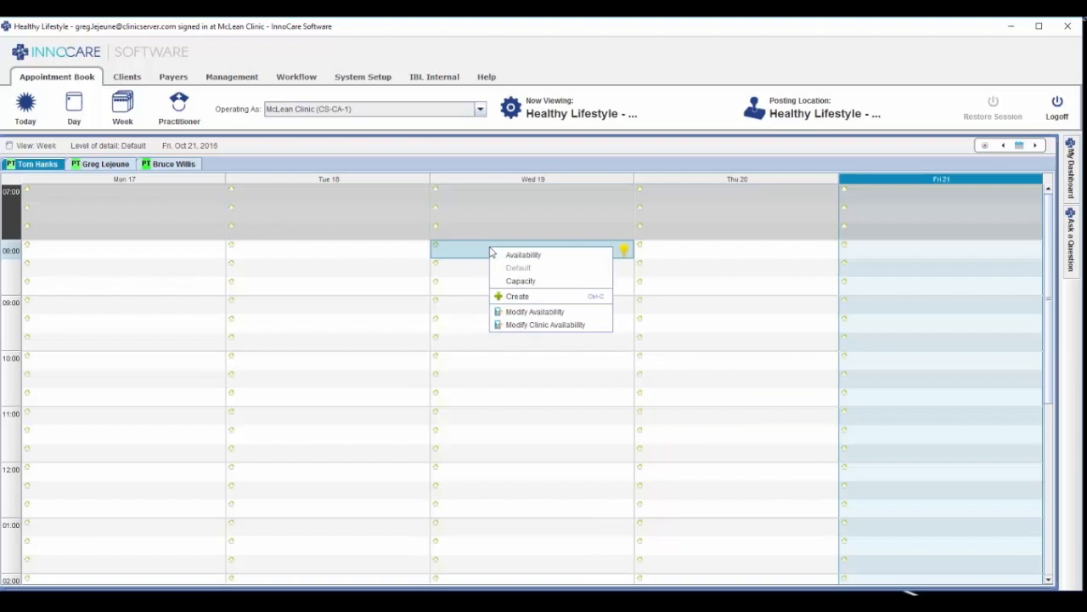
pyautogui.moveTo(536, 296)
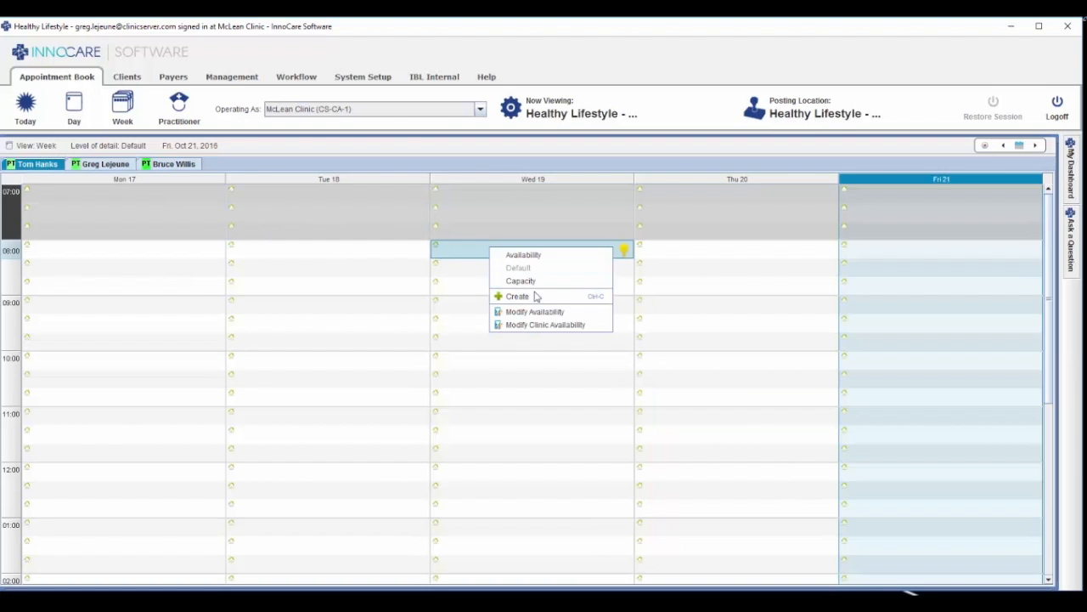
pyautogui.click(518, 296)
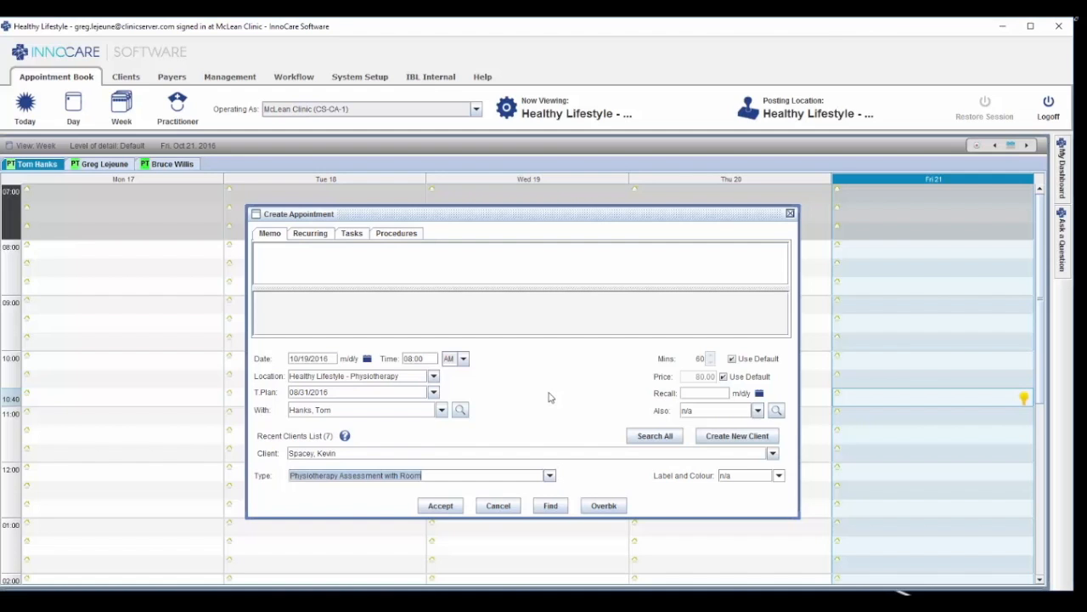
# - Change the appointment type to Physiotherapy Treatment and view its recurrence settings
pyautogui.click(550, 475)
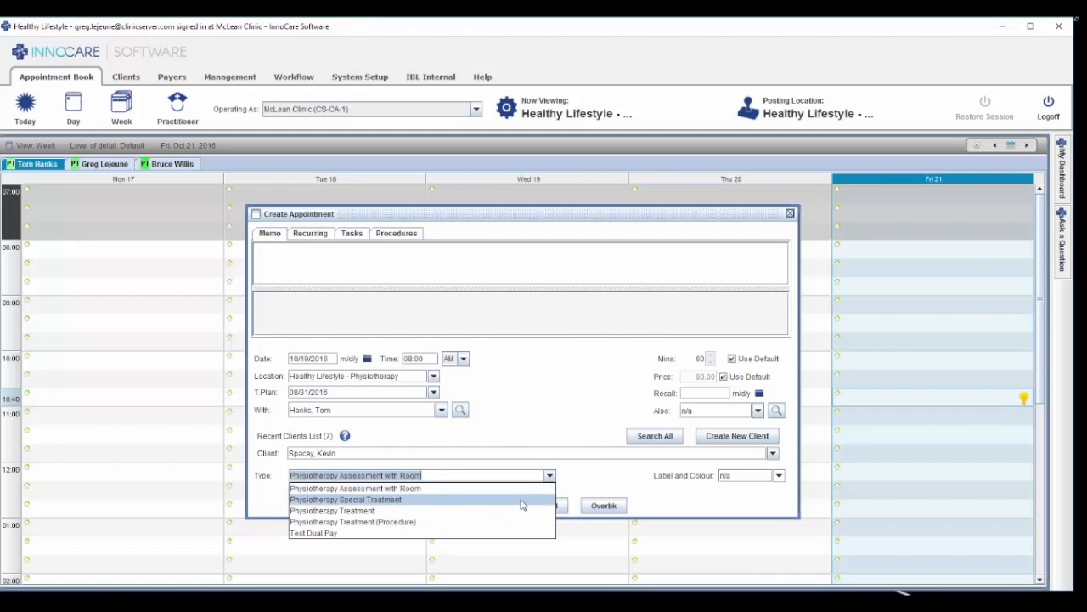
pyautogui.click(332, 511)
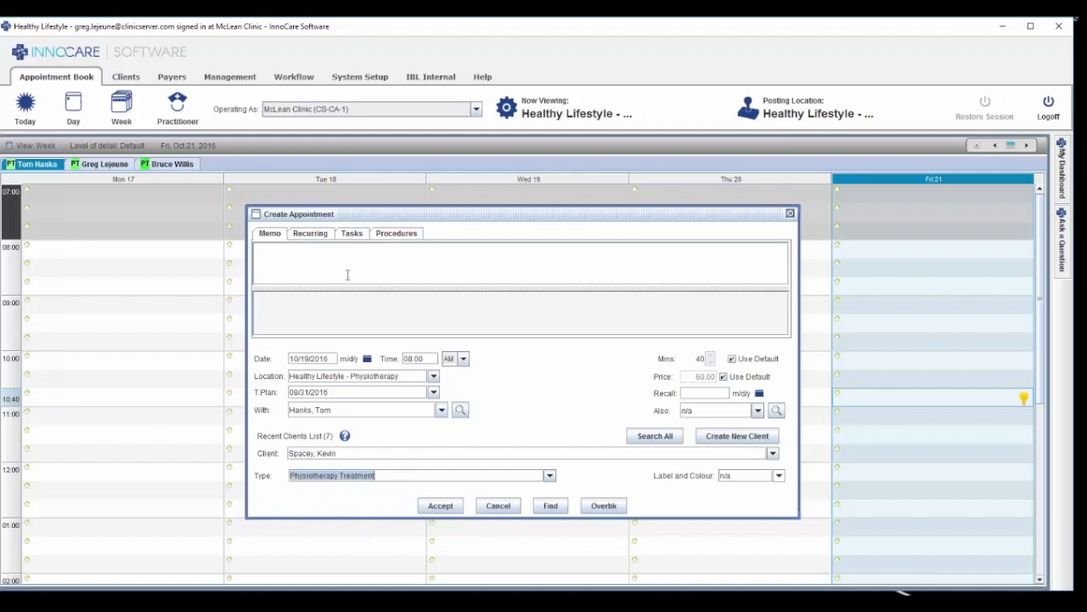
pyautogui.click(309, 233)
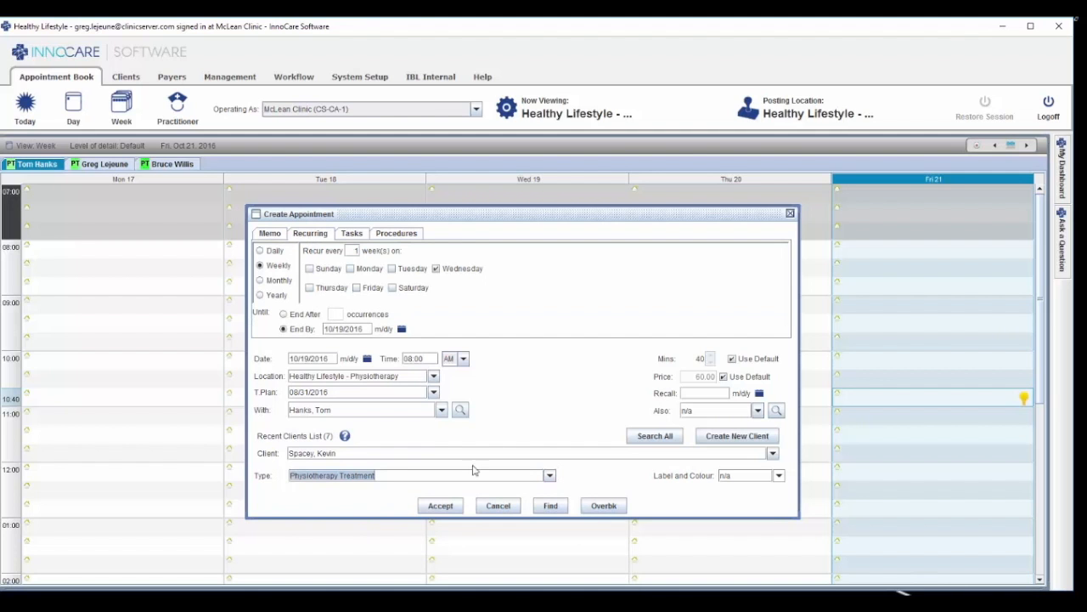
pyautogui.click(441, 506)
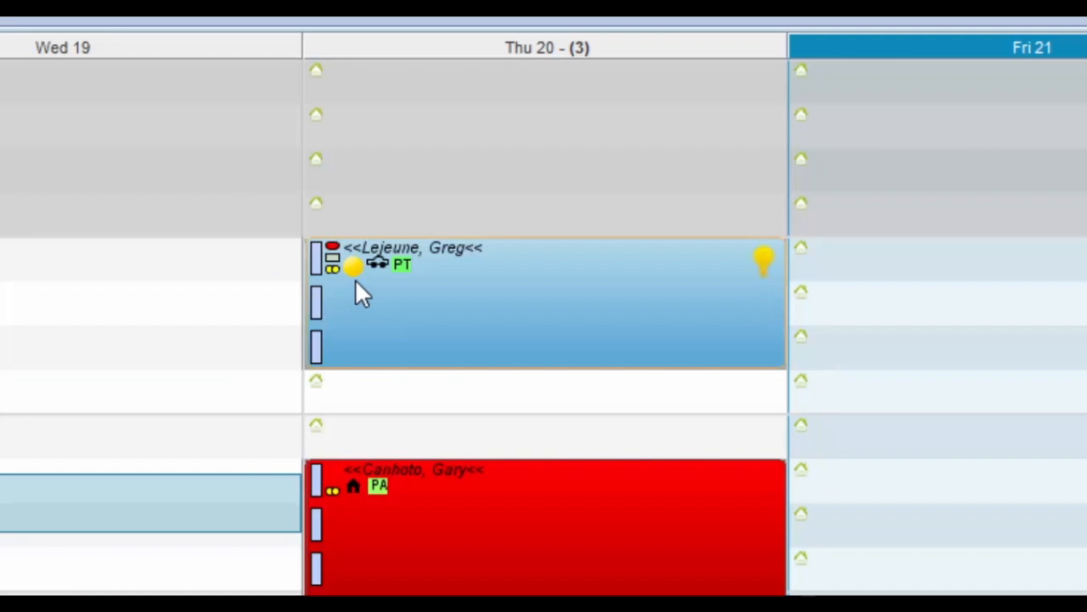
pyautogui.moveTo(386, 284)
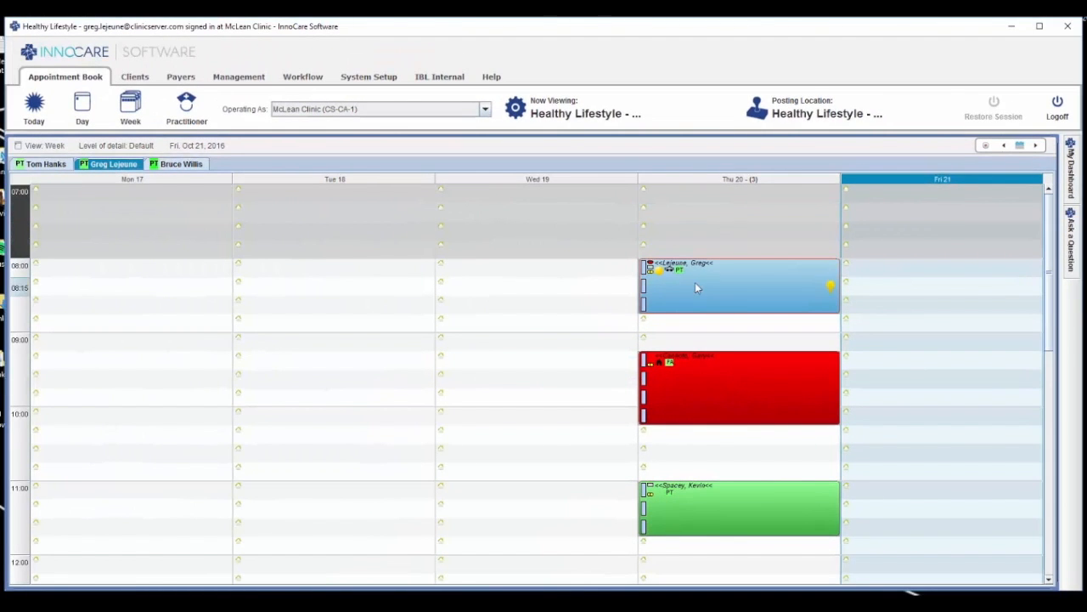
pyautogui.rightClick(697, 284)
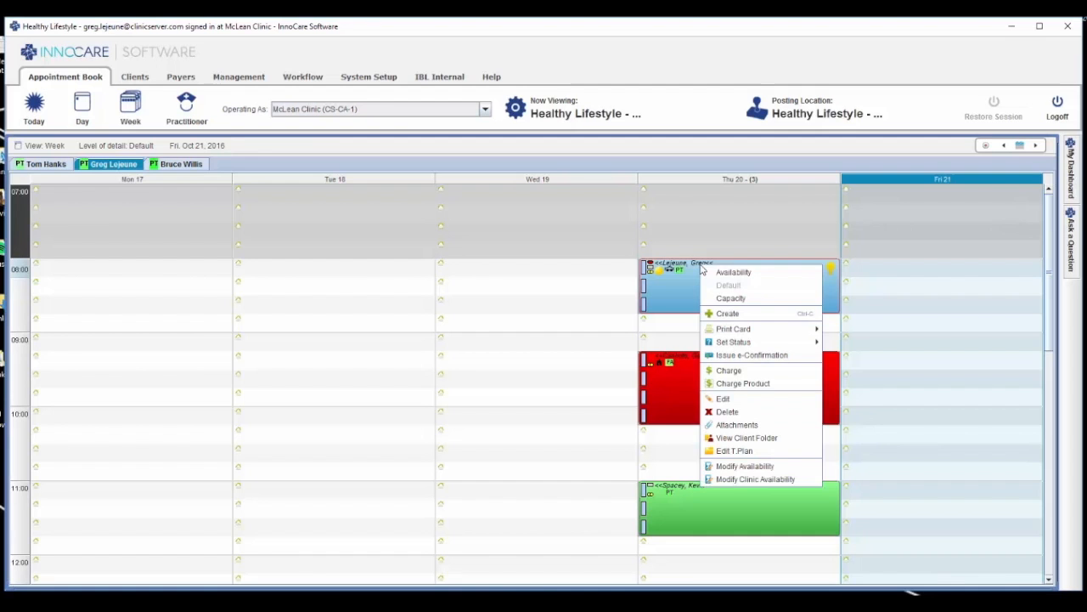
pyautogui.moveTo(733, 328)
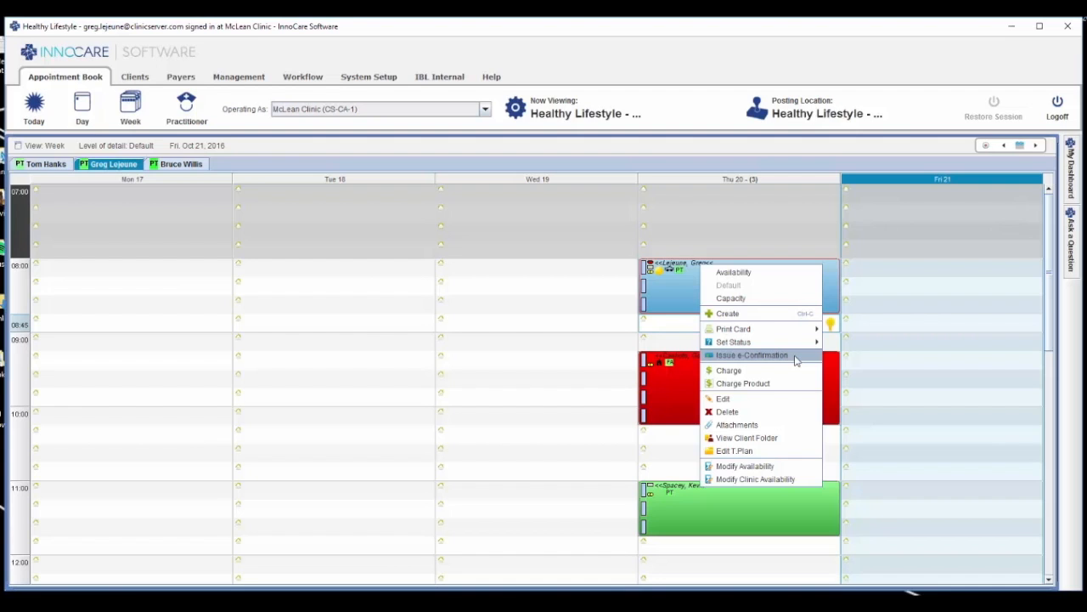
pyautogui.moveTo(760, 383)
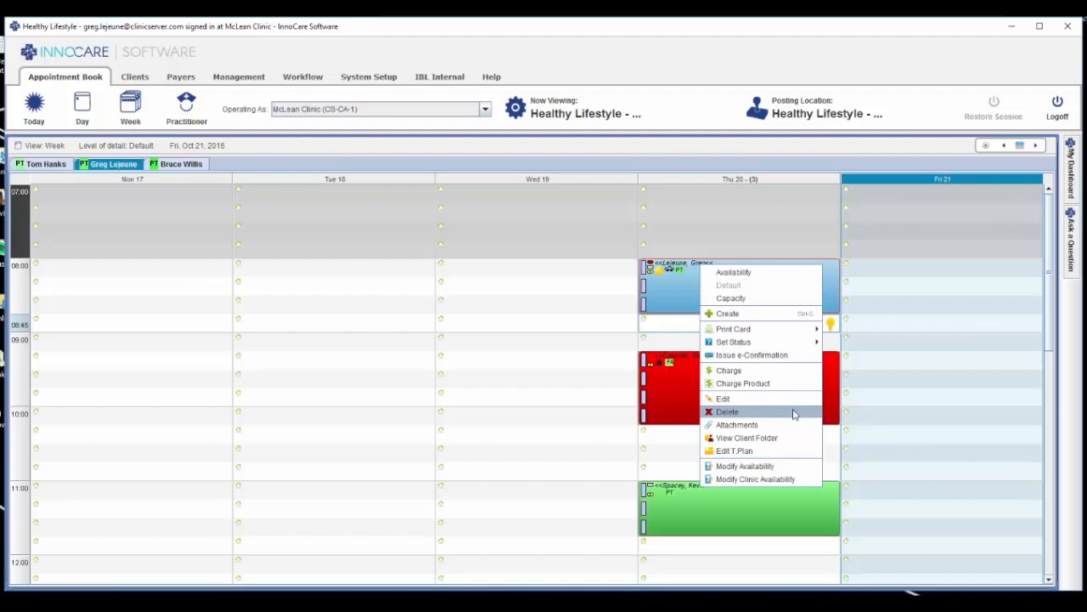
pyautogui.moveTo(769, 424)
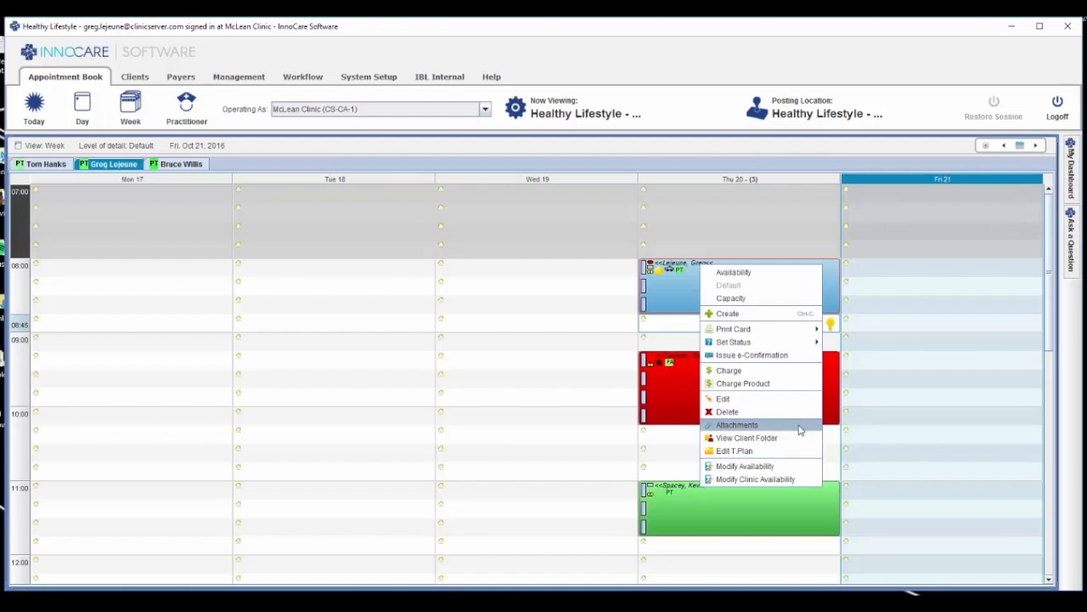